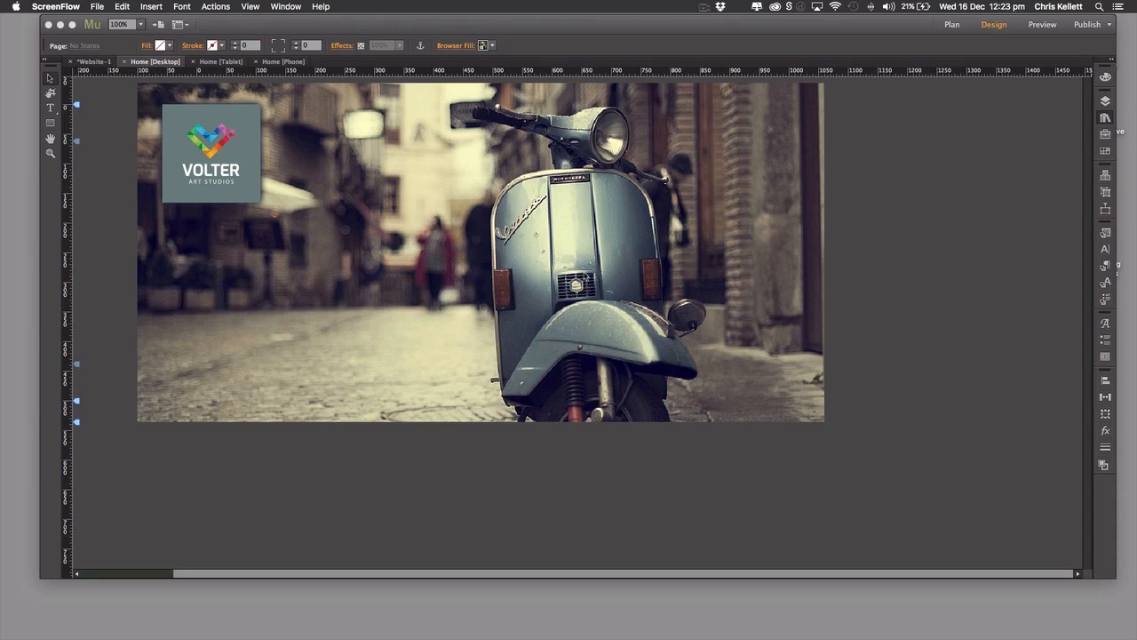
pyautogui.moveTo(1094, 118)
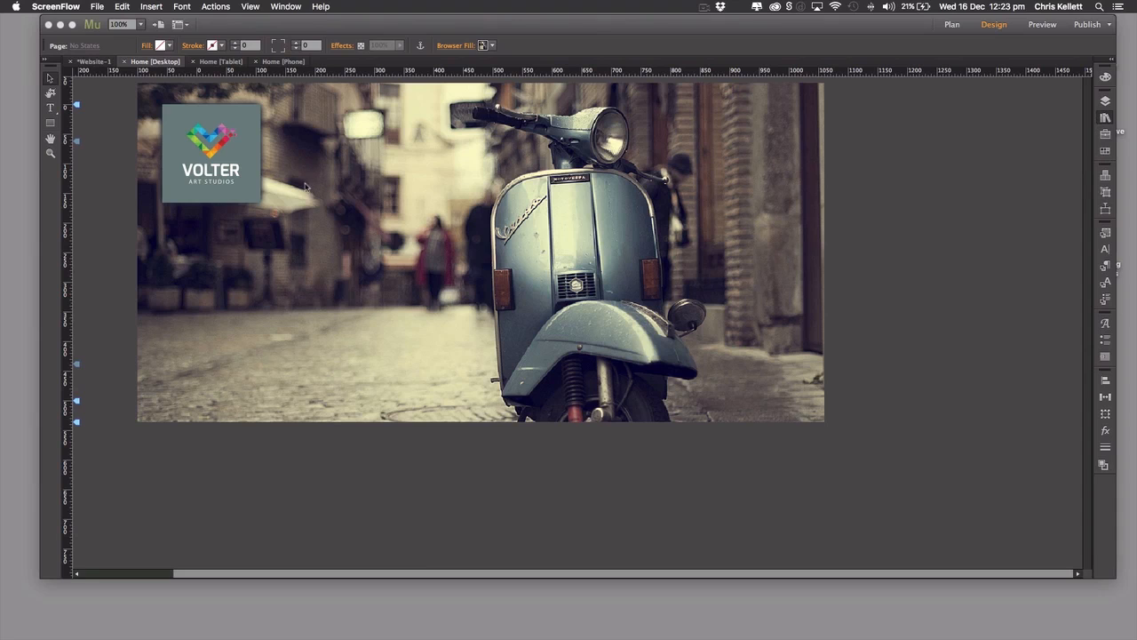
pyautogui.moveTo(1052, 197)
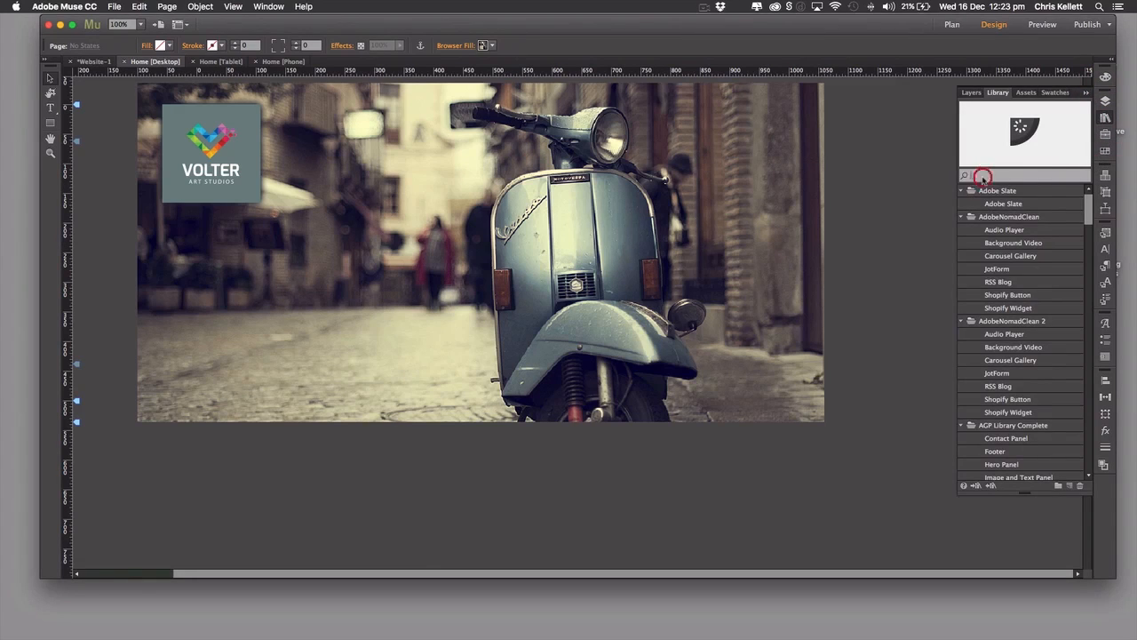
# Find the Easy Page Loader widget by searching the library for 'easy' and place it on the home page
pyautogui.write('easy')
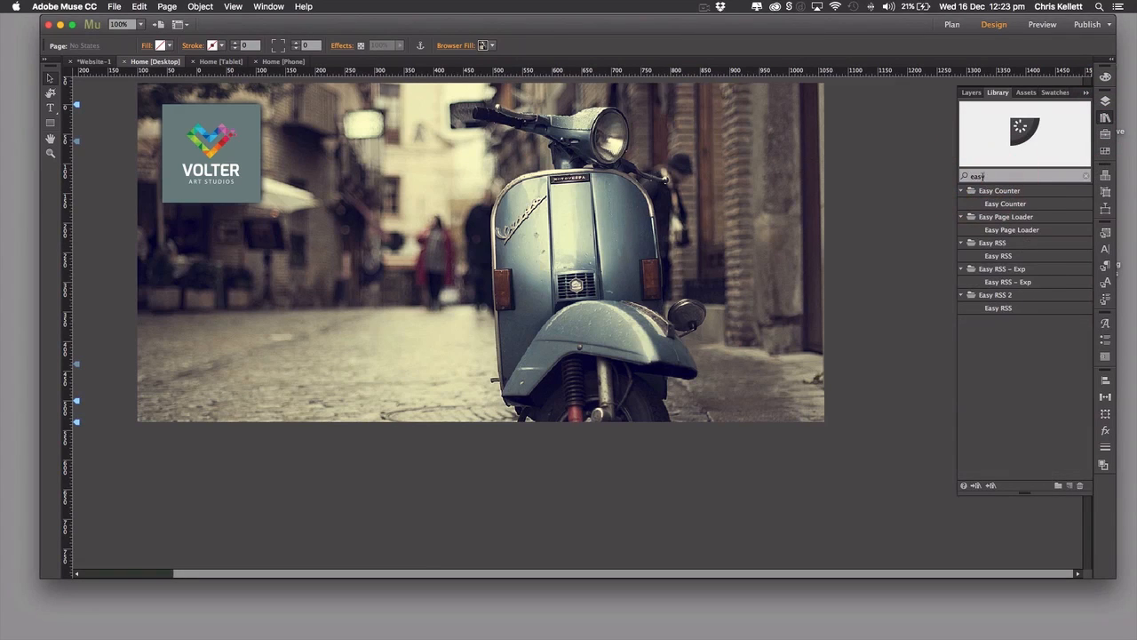
pyautogui.click(1012, 230)
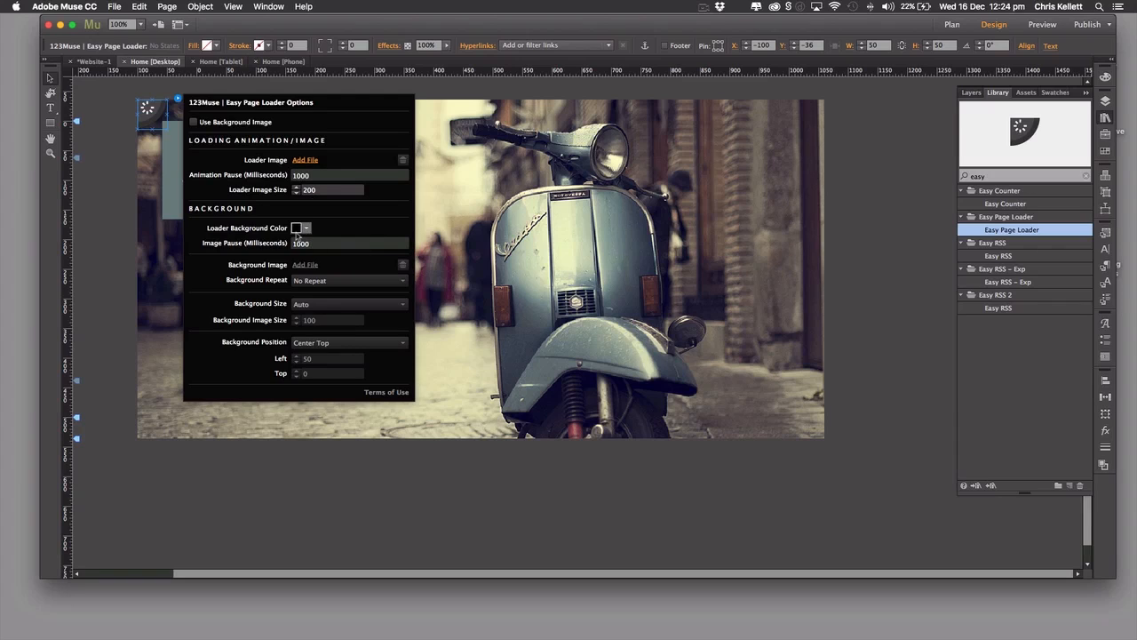
pyautogui.moveTo(256, 215)
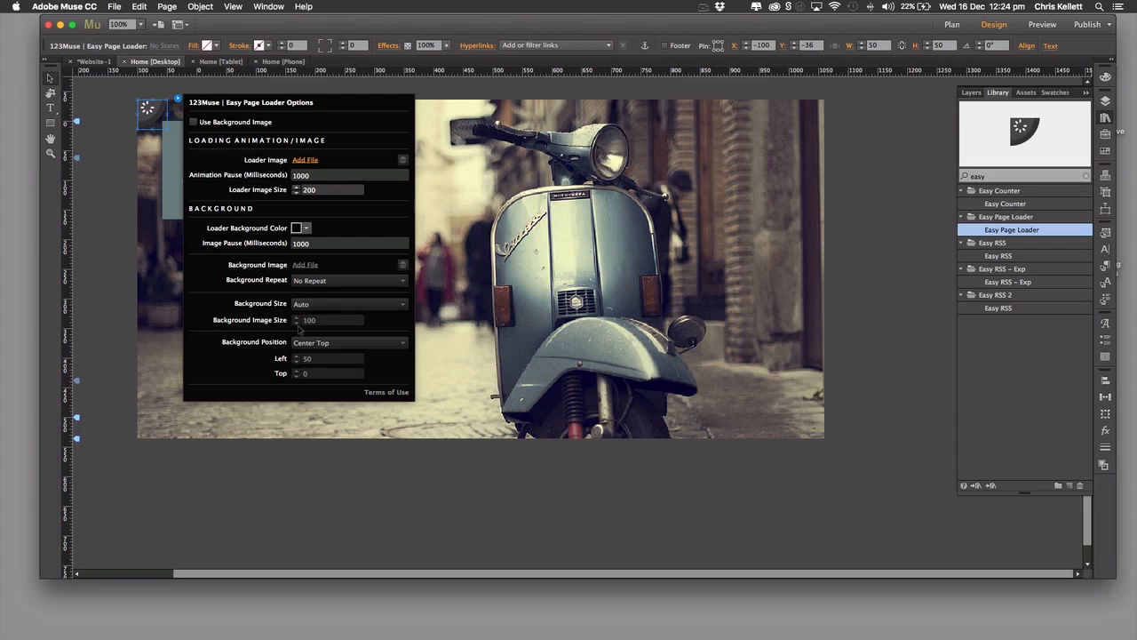
pyautogui.moveTo(305, 374)
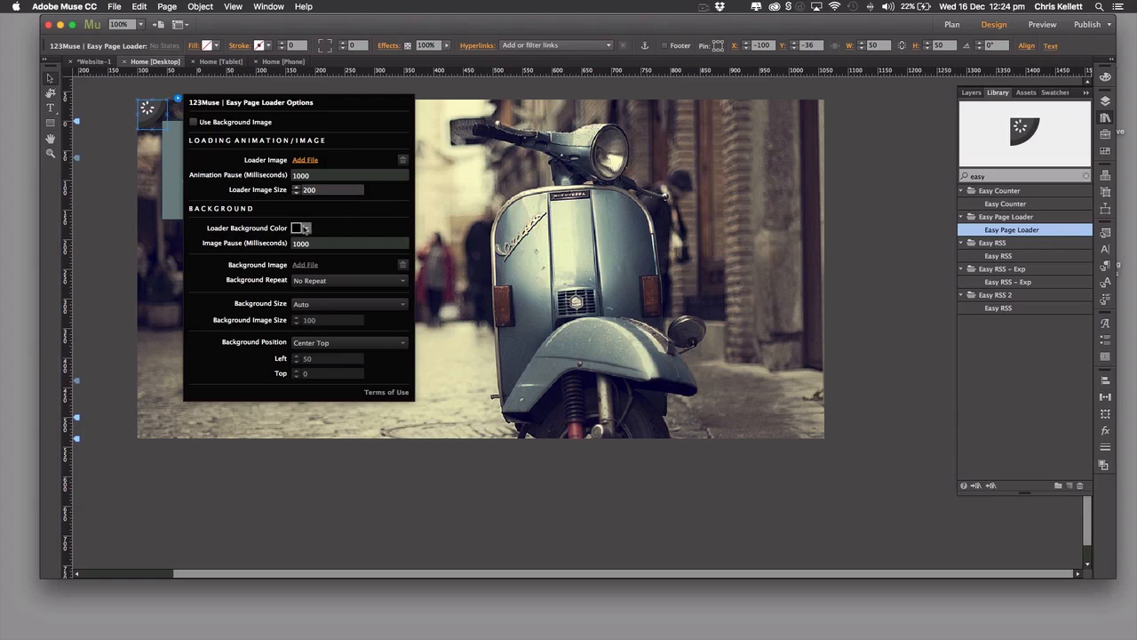
# Set the loader background colour to black (000000) from the colour swatch
pyautogui.click(300, 228)
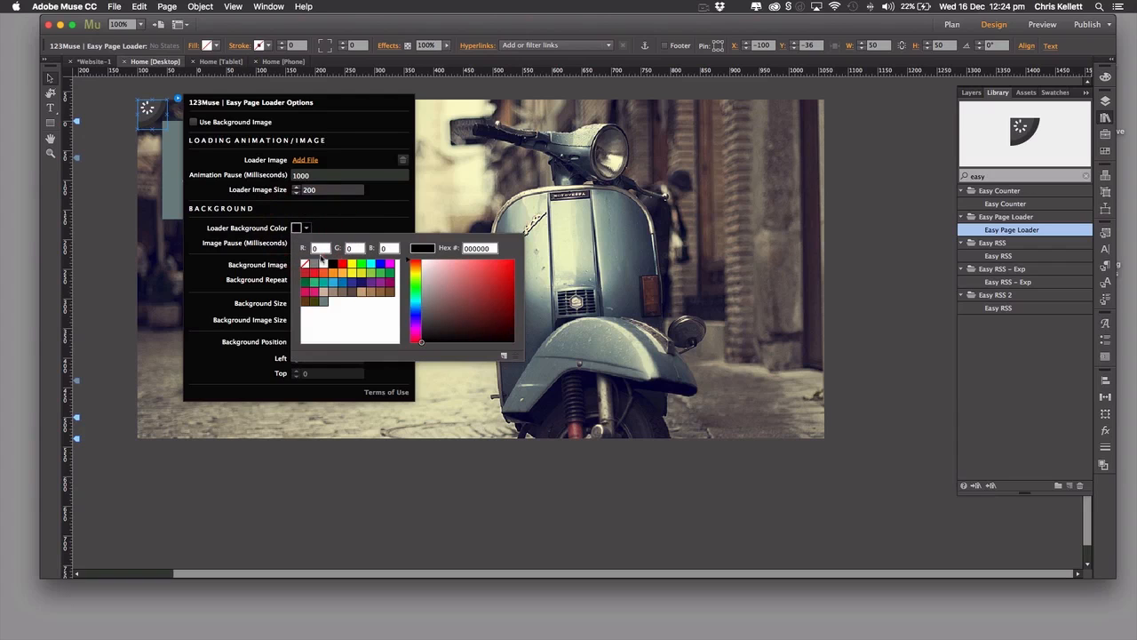
pyautogui.moveTo(325, 306)
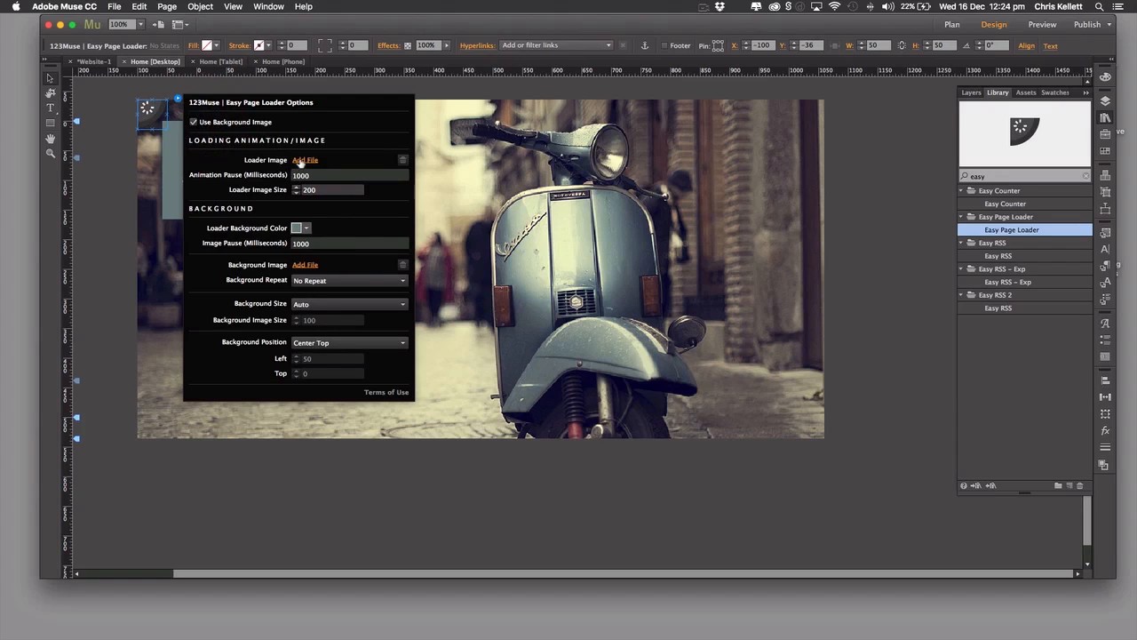
# Set the loader image to the 13.svg animation from the SVG Loading Animations folder
pyautogui.click(305, 160)
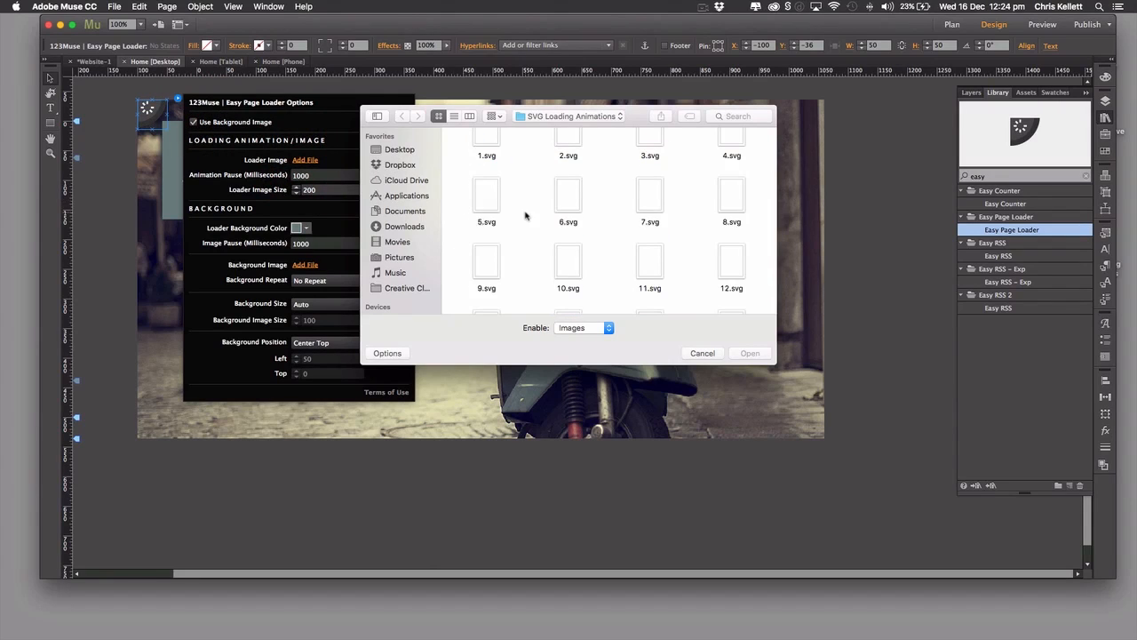
pyautogui.scroll(3)
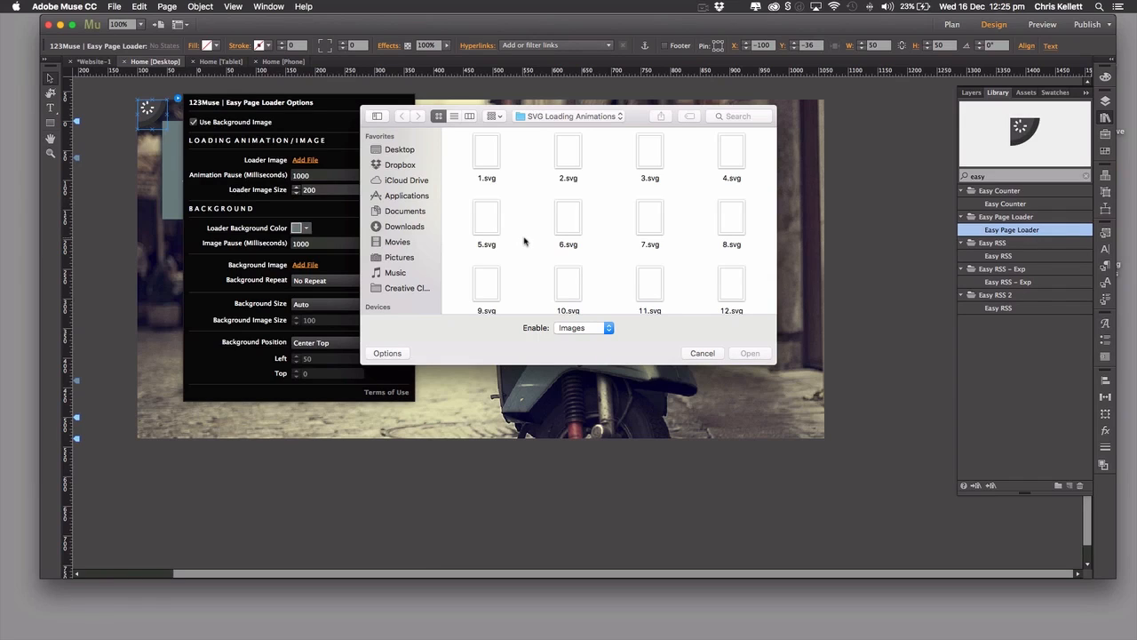
pyautogui.moveTo(530, 242)
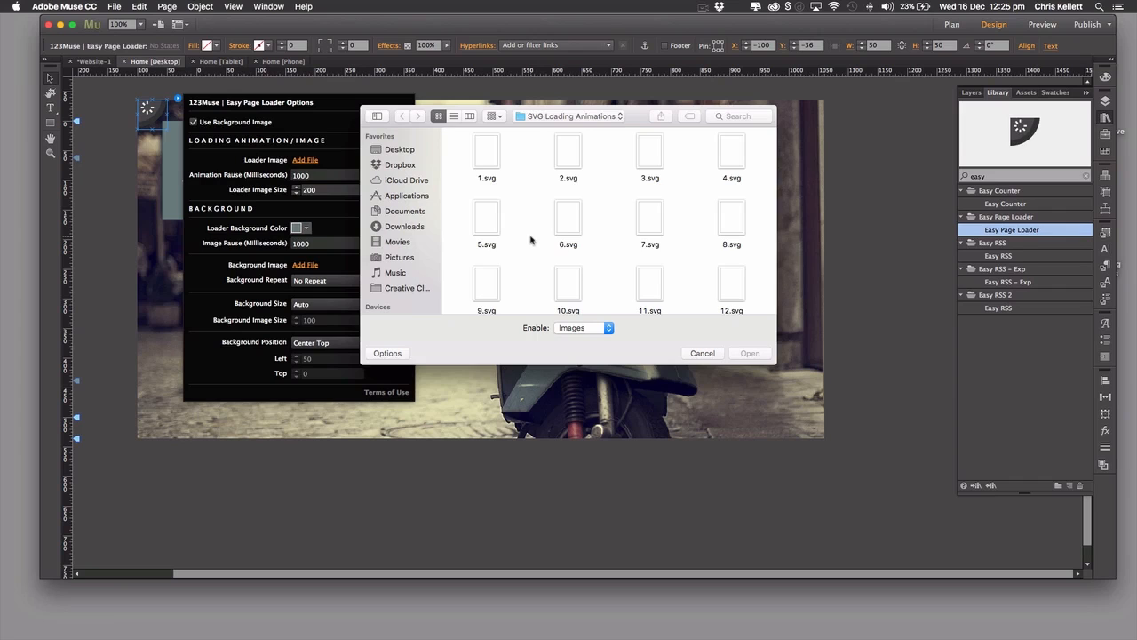
pyautogui.scroll(-3)
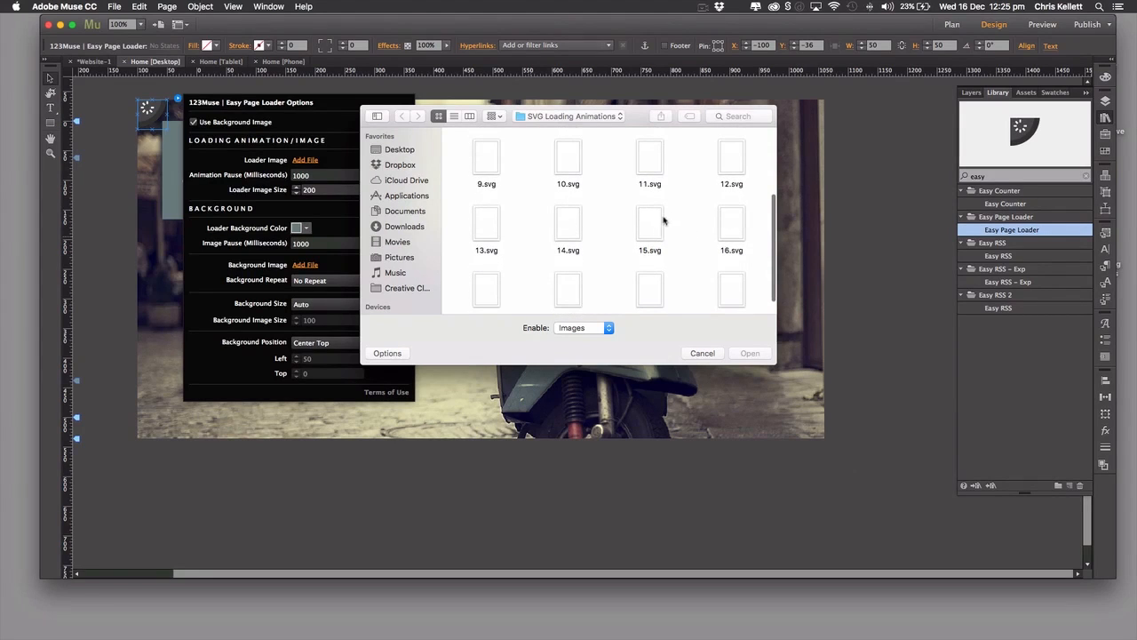
pyautogui.click(750, 352)
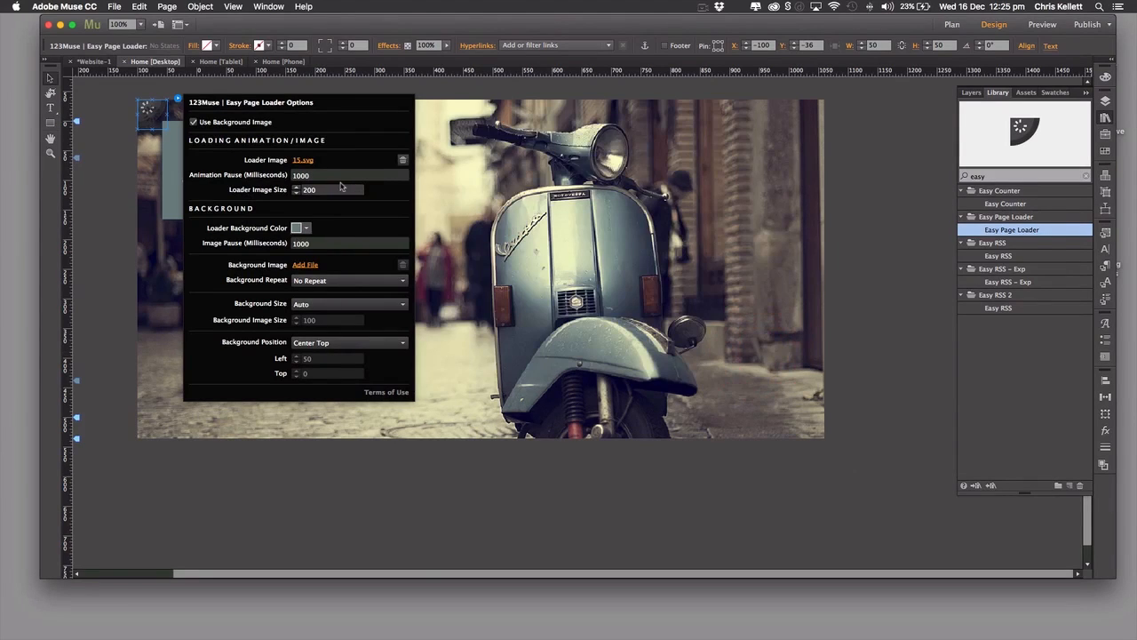
# Set Animation Pause 5000 ms, Loader Image Size 50 and Image Pause 5000 ms, then browse for a background image
pyautogui.tripleClick(349, 174)
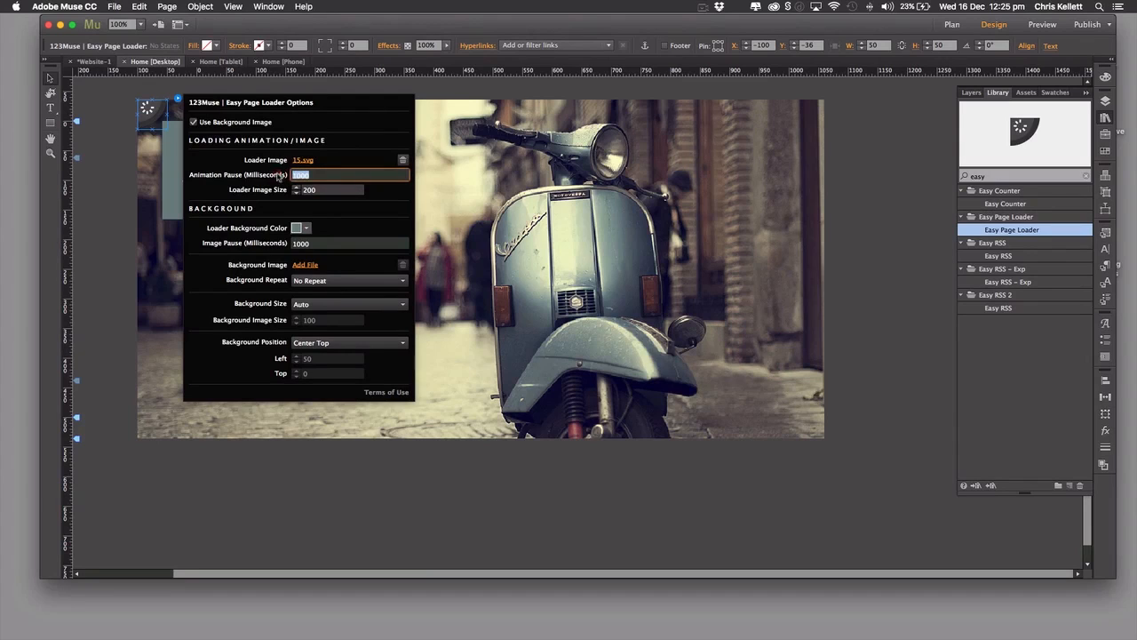
pyautogui.write('5000')
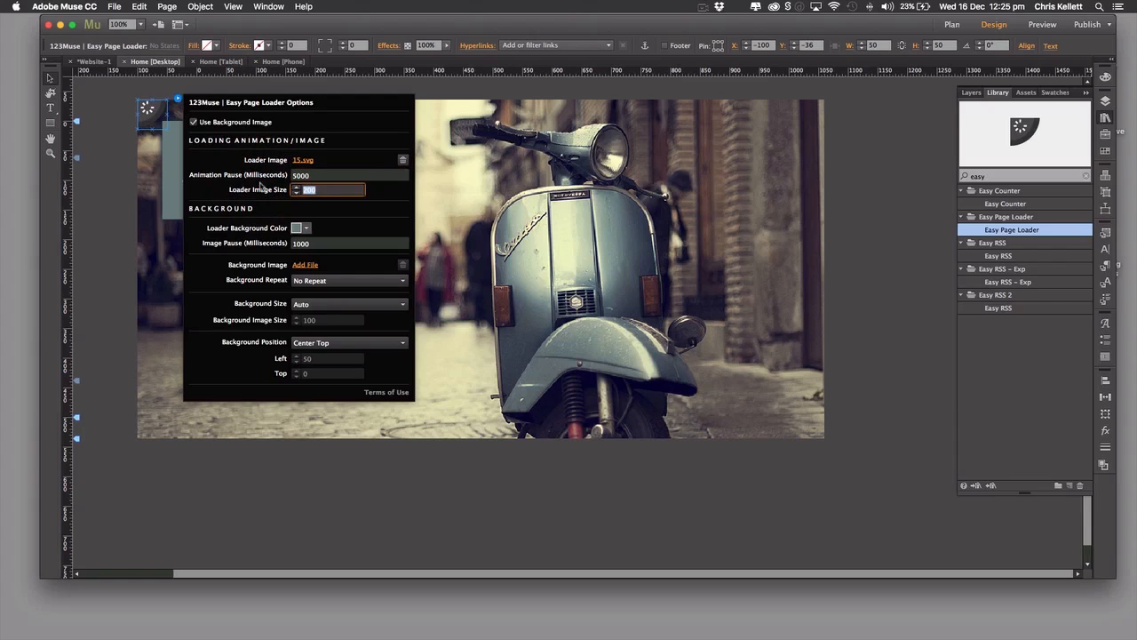
pyautogui.write('50')
pyautogui.click(350, 243)
pyautogui.write('5')
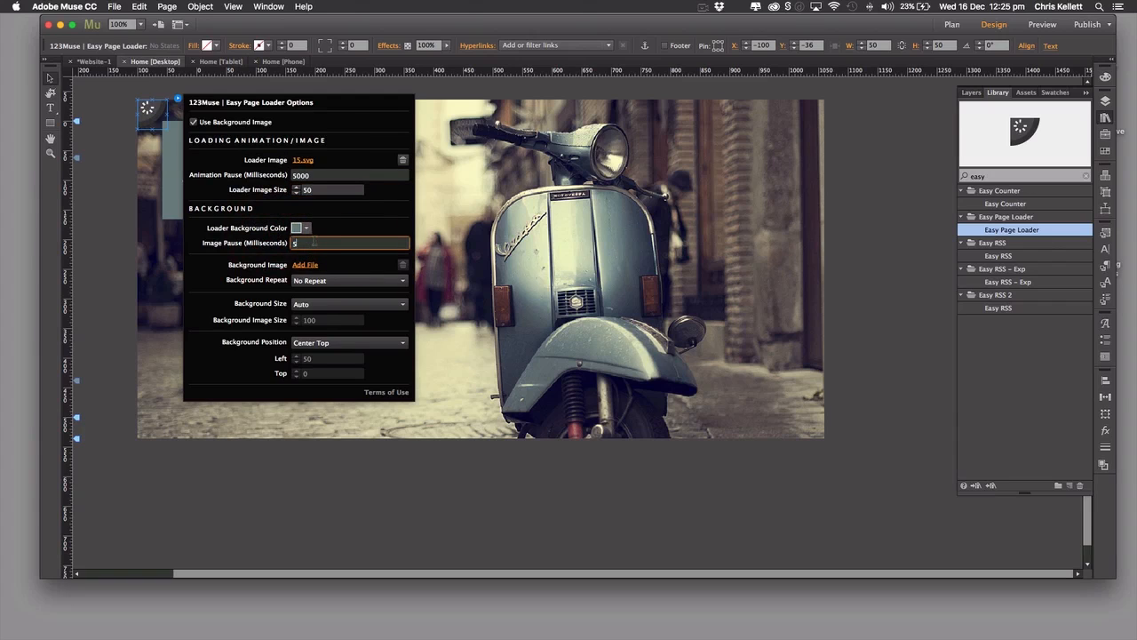
pyautogui.write('000')
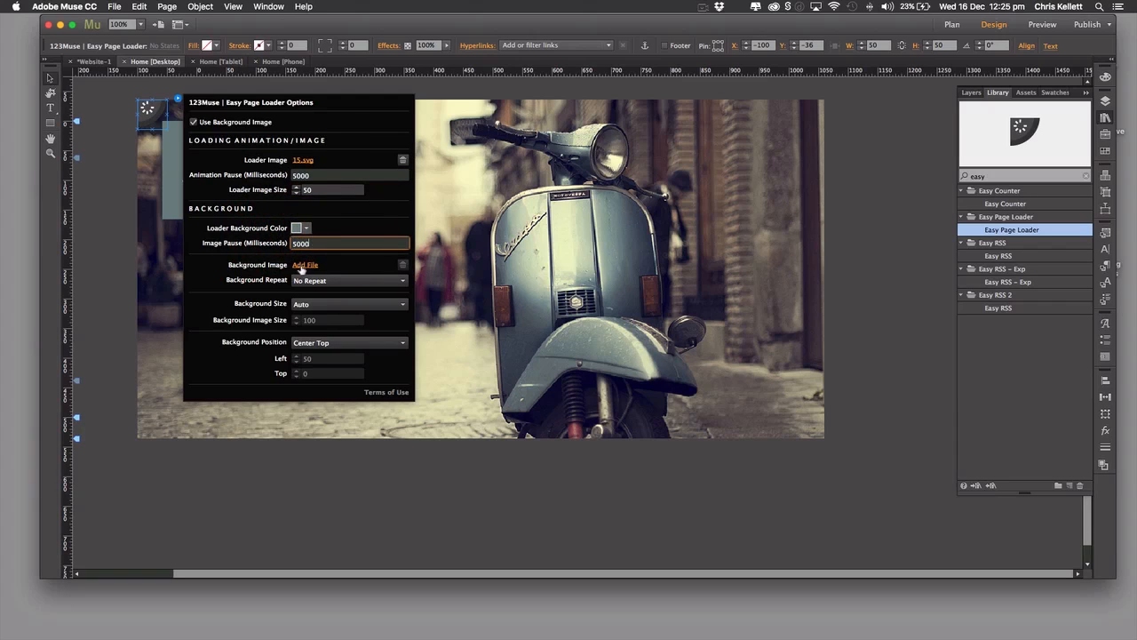
pyautogui.click(305, 264)
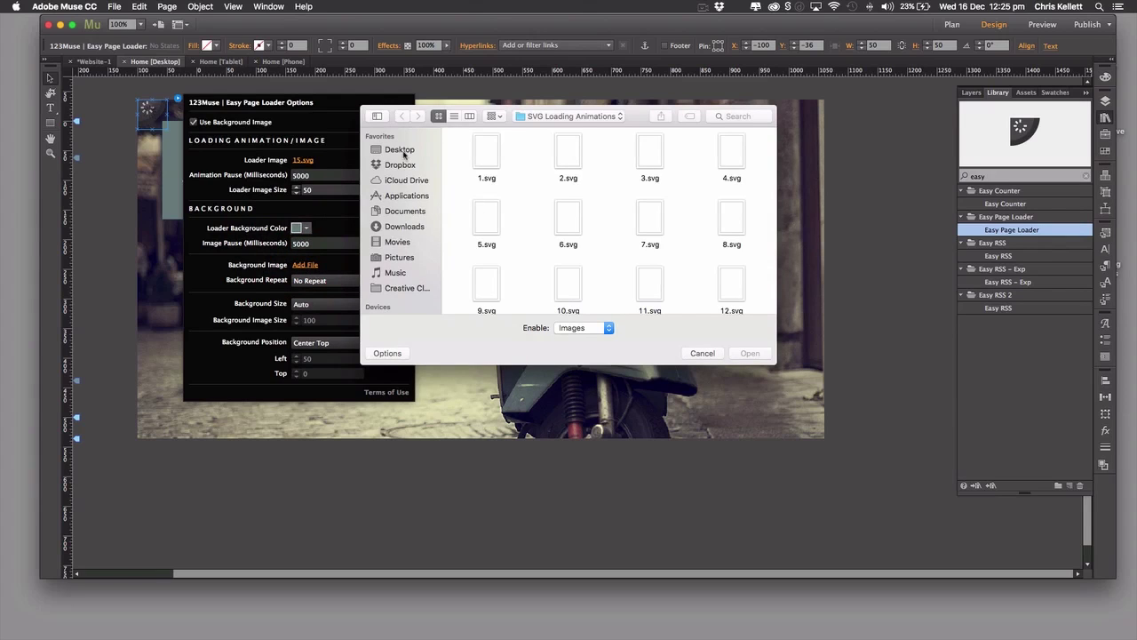
# Choose a PNG picture from the Desktop's Desk folder as the loader background image
pyautogui.click(398, 149)
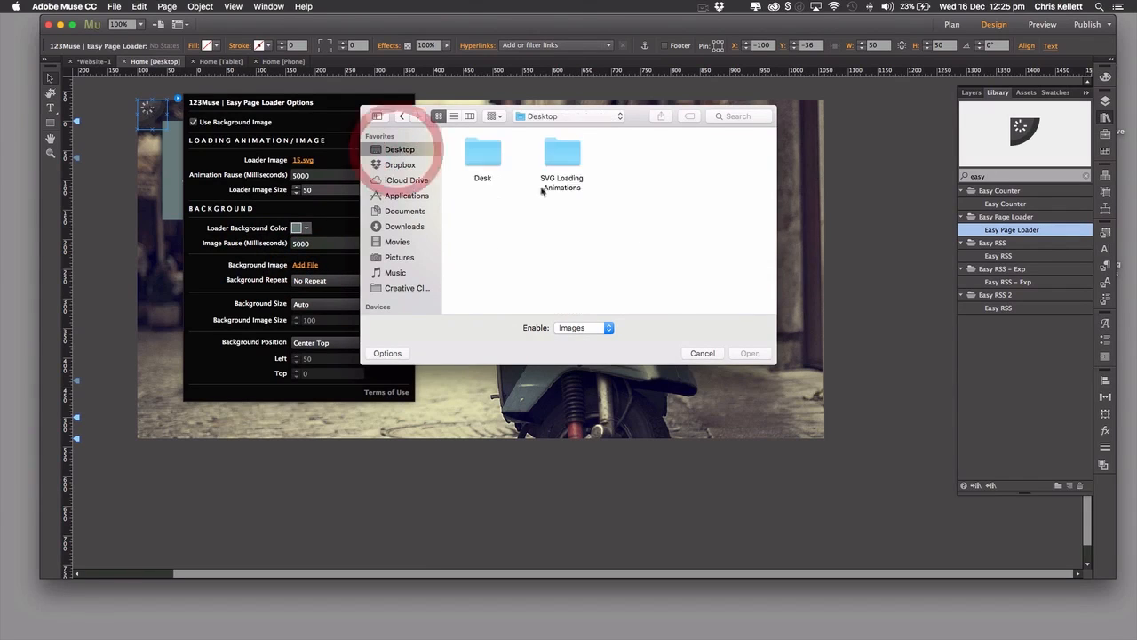
pyautogui.doubleClick(483, 153)
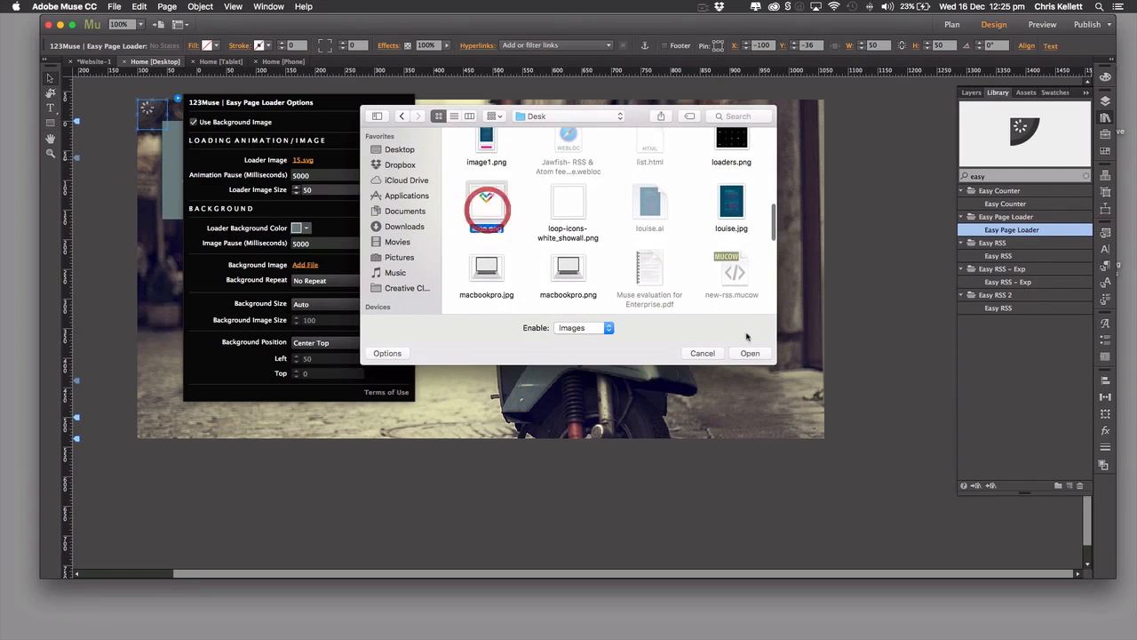
pyautogui.click(750, 352)
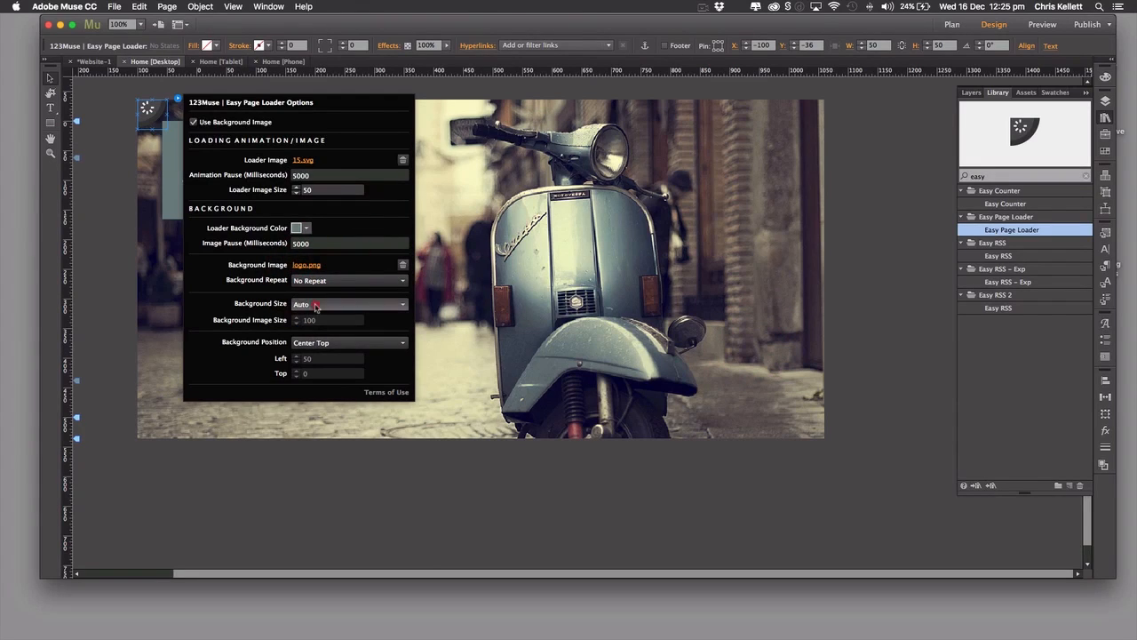
# Keep Background Size at Percentage and set its value to 8
pyautogui.click(349, 304)
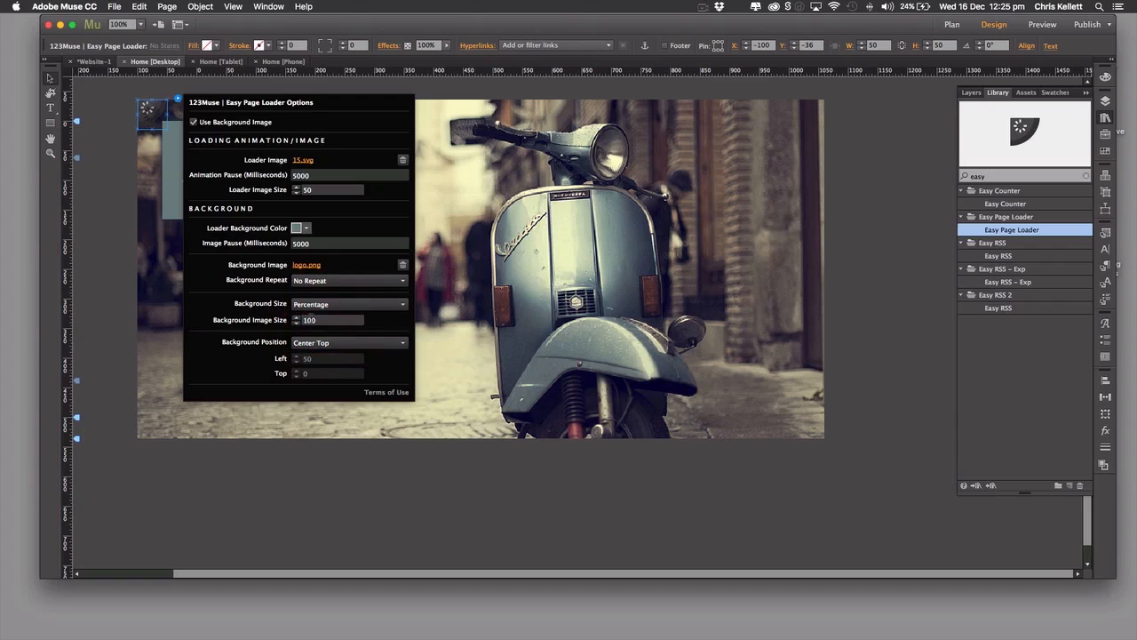
pyautogui.click(349, 304)
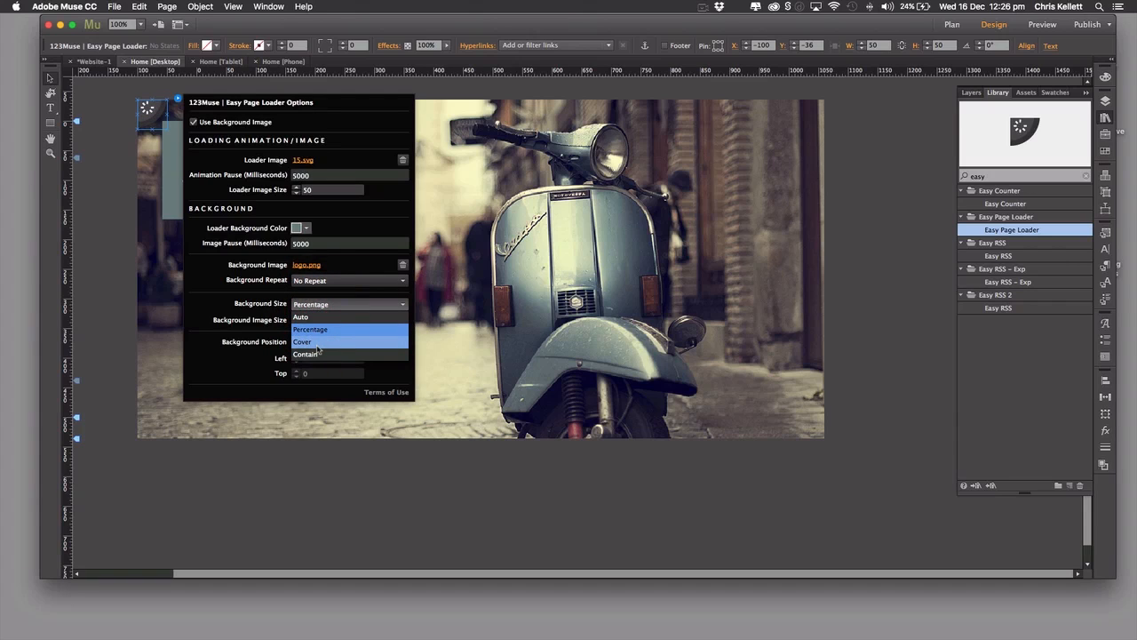
pyautogui.moveTo(331, 354)
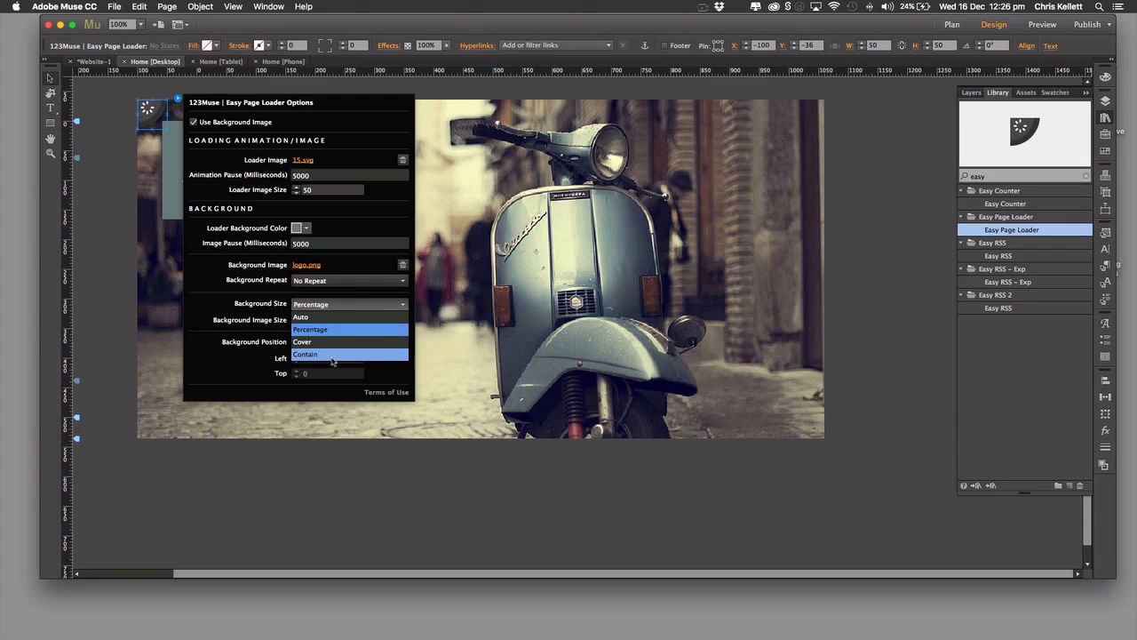
pyautogui.moveTo(323, 341)
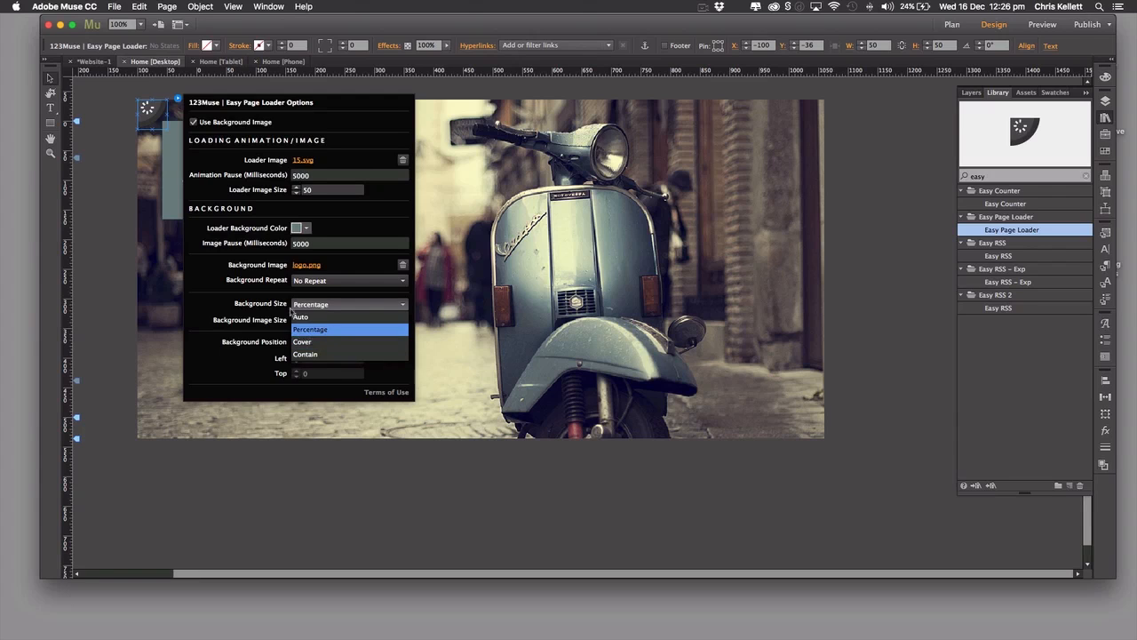
pyautogui.click(309, 328)
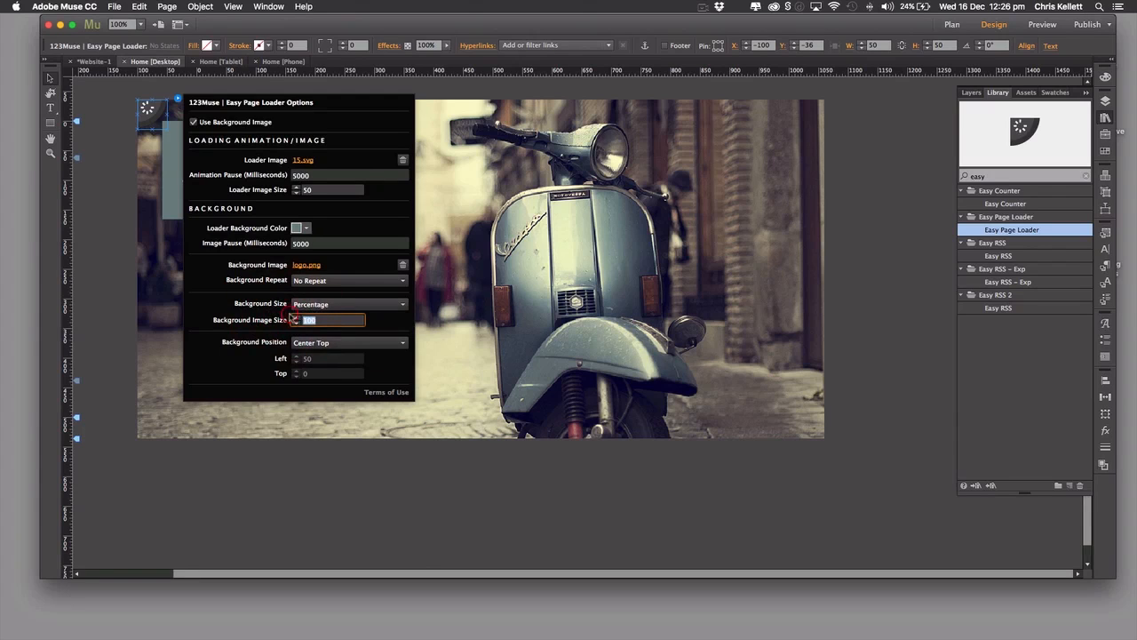
pyautogui.write('8')
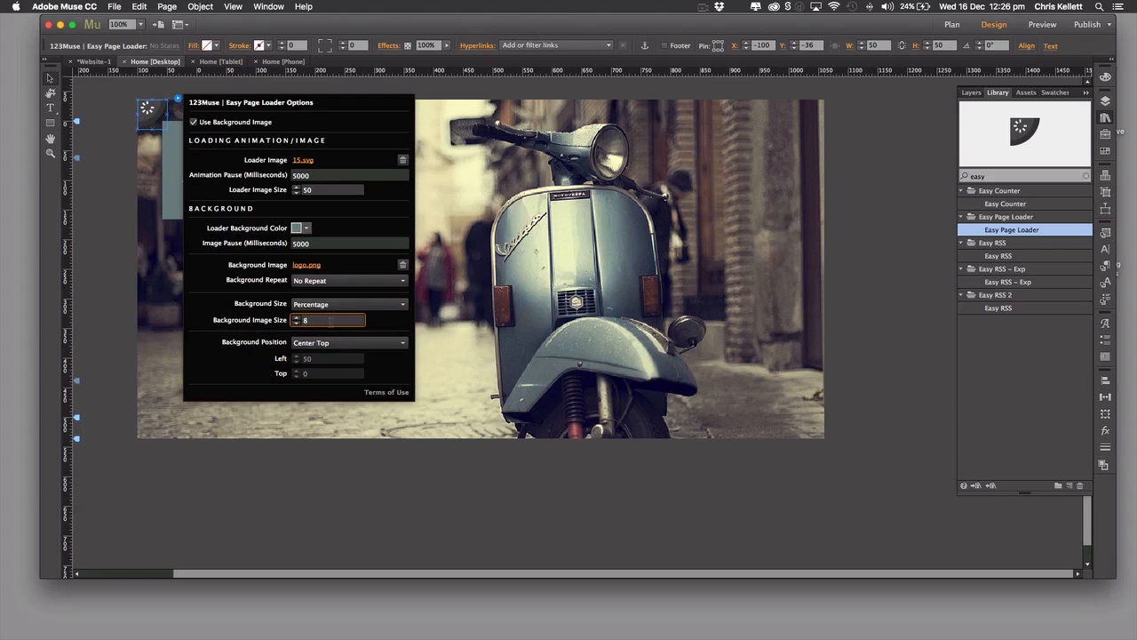
# Set Background Position to Percentages (Left/Top) with an offset of 38
pyautogui.click(348, 341)
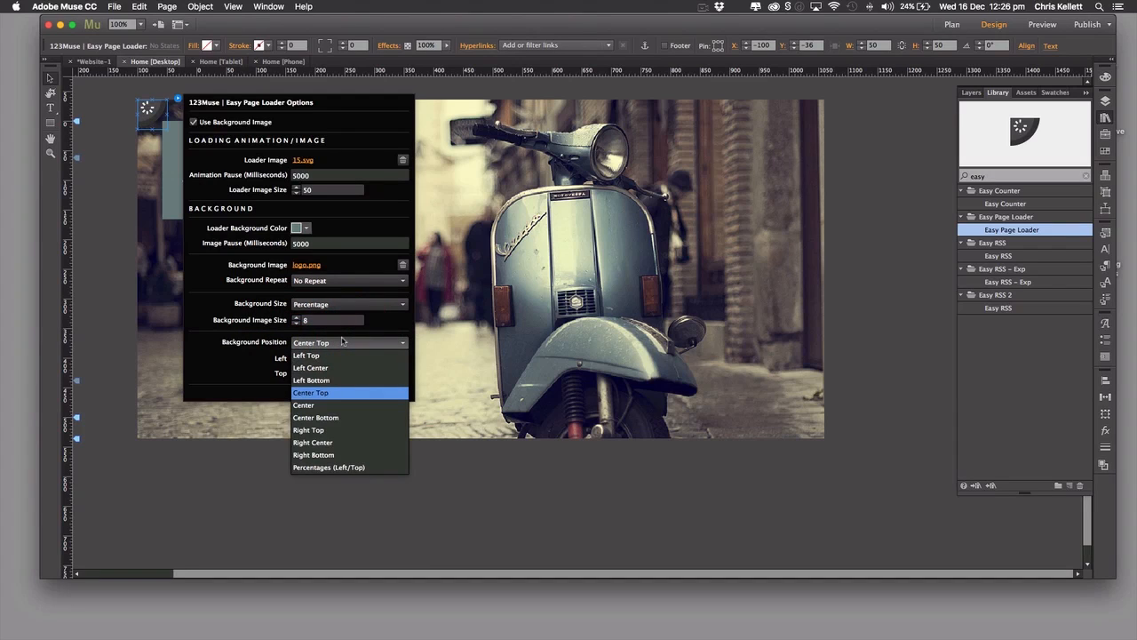
pyautogui.click(327, 465)
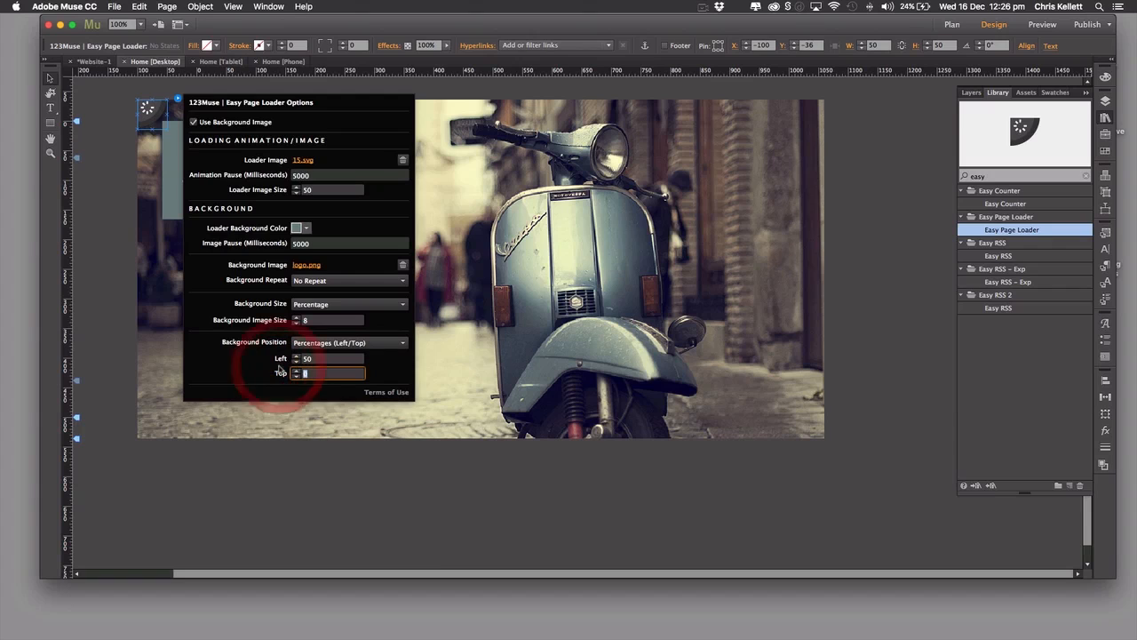
pyautogui.write('38')
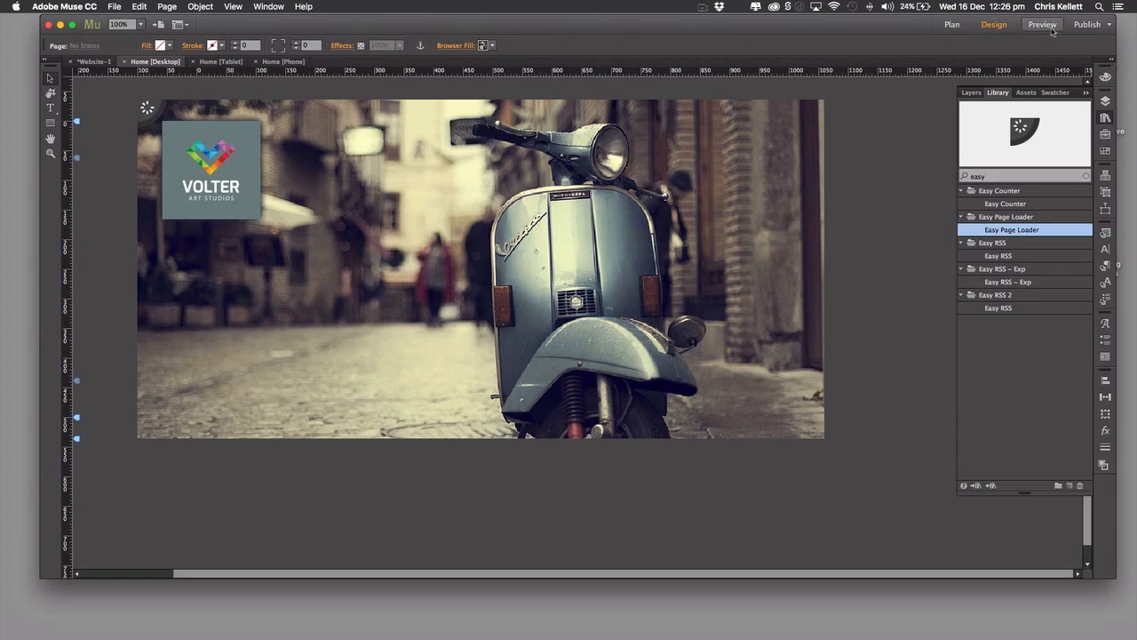
# Preview the desktop home page with its loader, then switch to the Home (Tablet) layout
pyautogui.click(1041, 25)
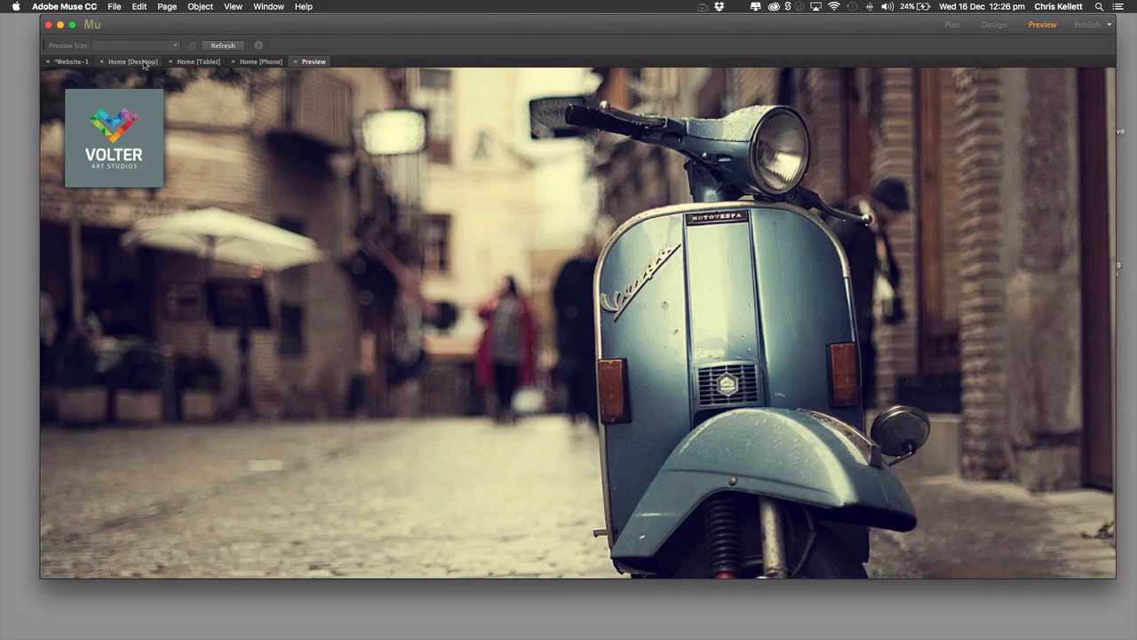
pyautogui.click(993, 25)
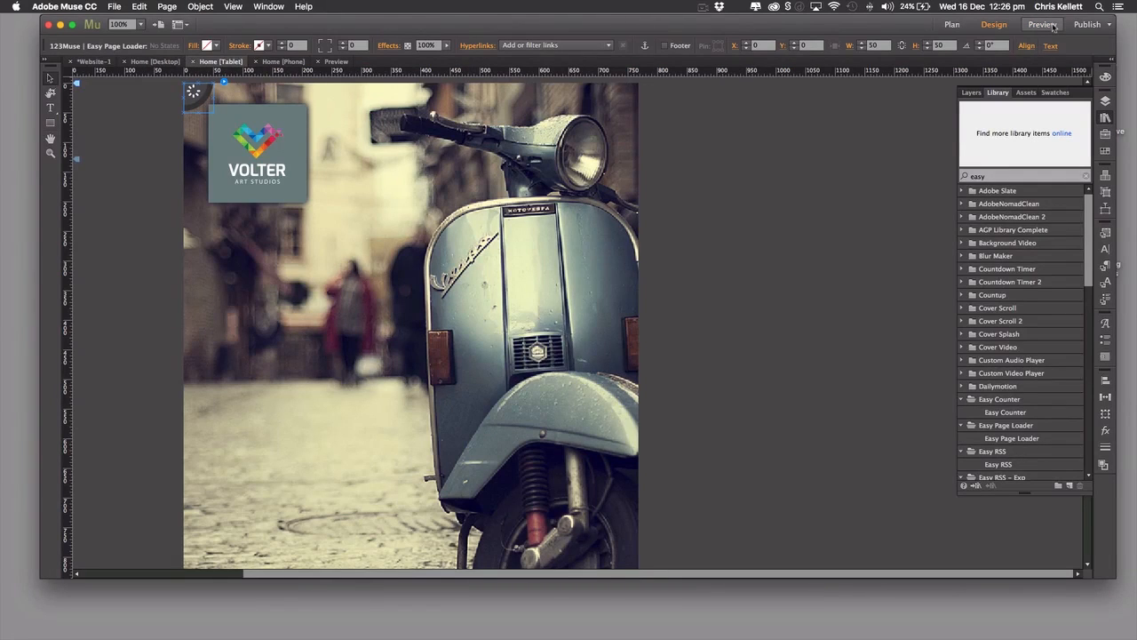
# Preview the tablet page twice to watch the loader, then switch to the Home (Phone) layout
pyautogui.click(1041, 25)
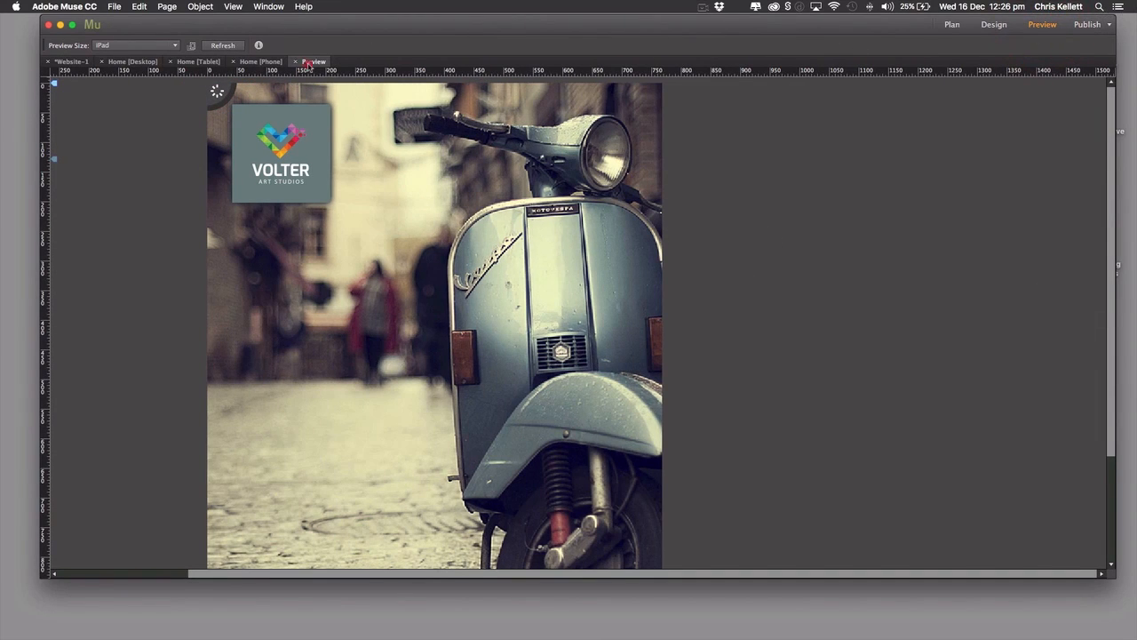
pyautogui.click(994, 25)
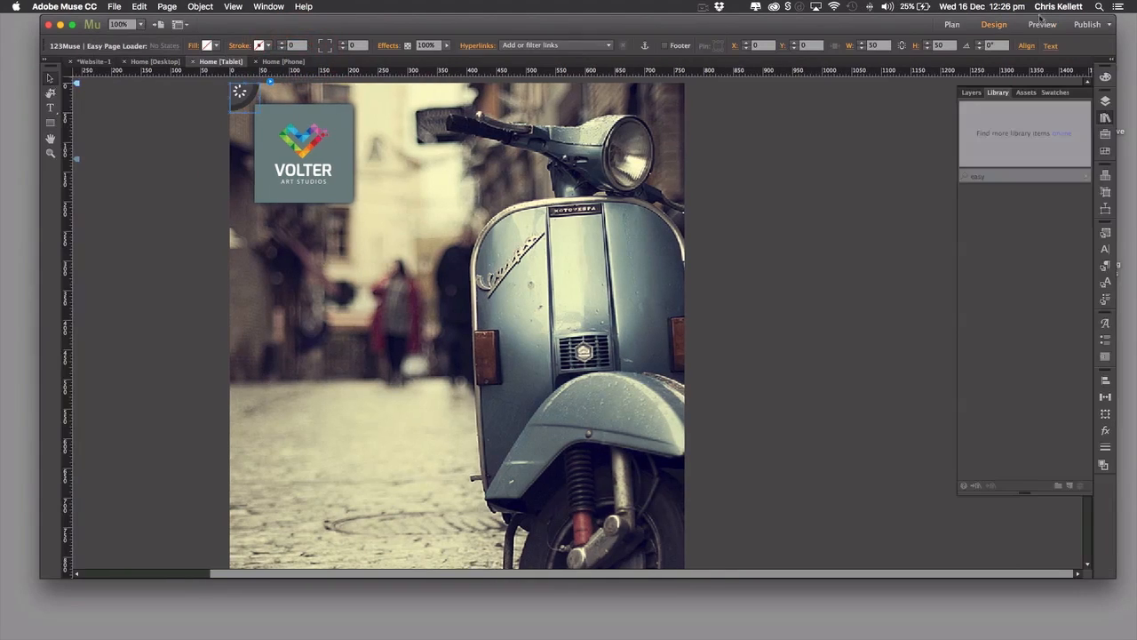
pyautogui.click(1041, 25)
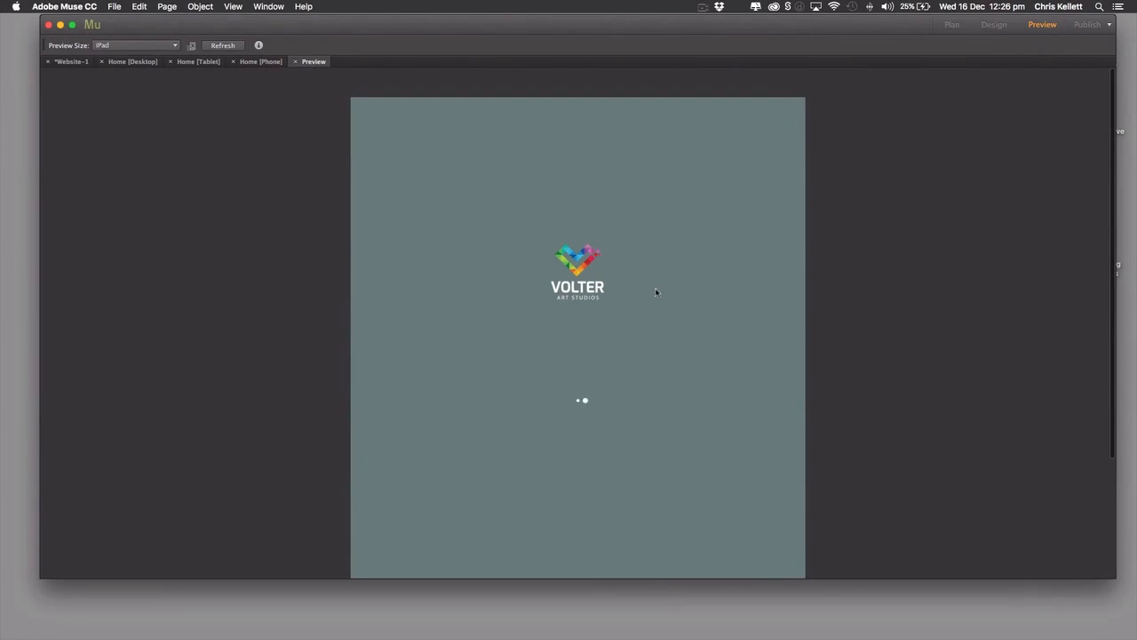
pyautogui.moveTo(613, 404)
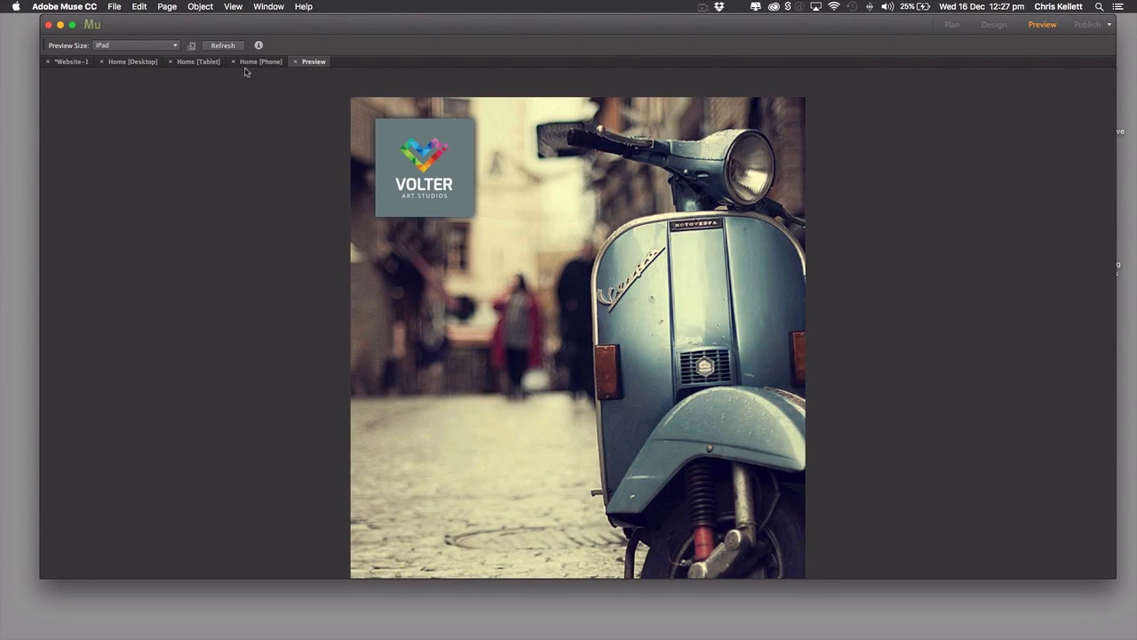
pyautogui.click(994, 25)
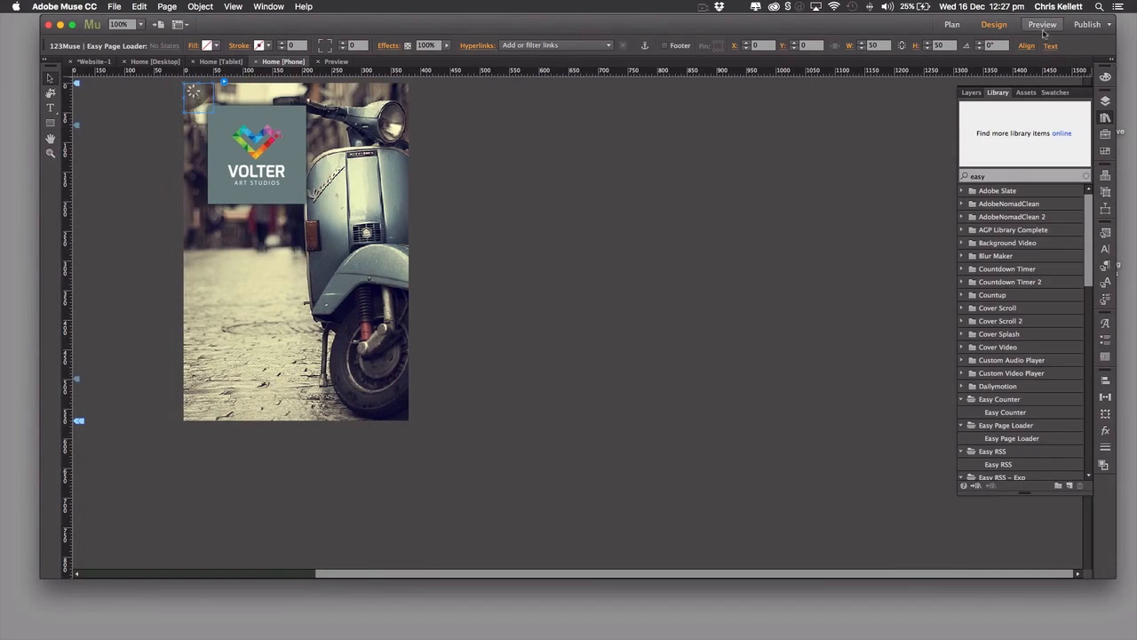
# Preview the phone page twice so the Volter loading screen runs before the scooter page
pyautogui.click(1042, 25)
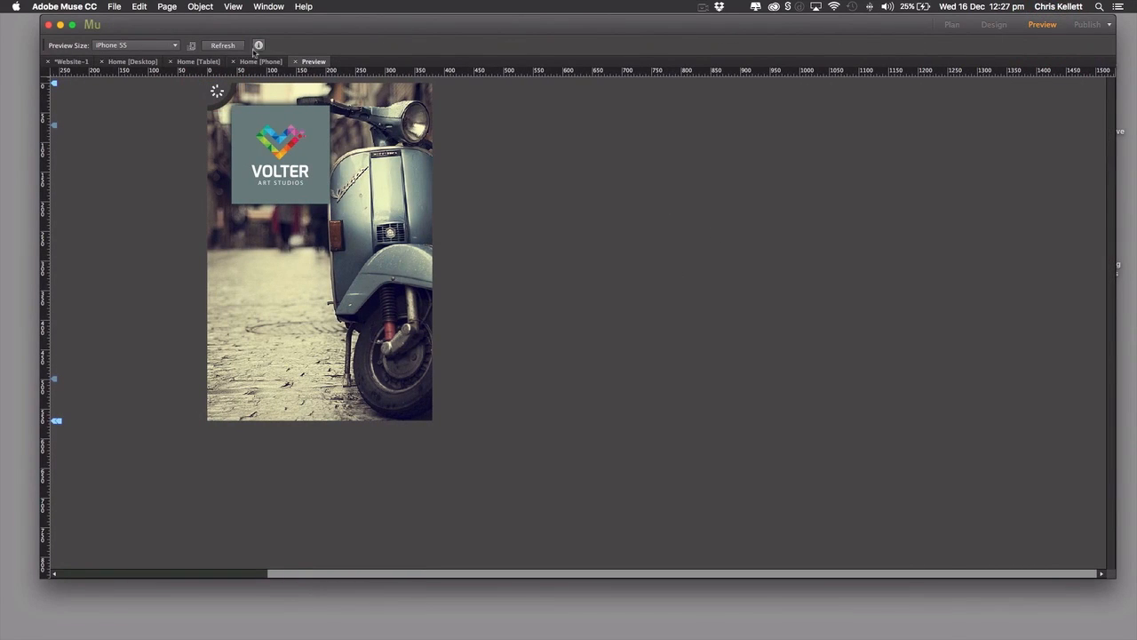
pyautogui.click(995, 25)
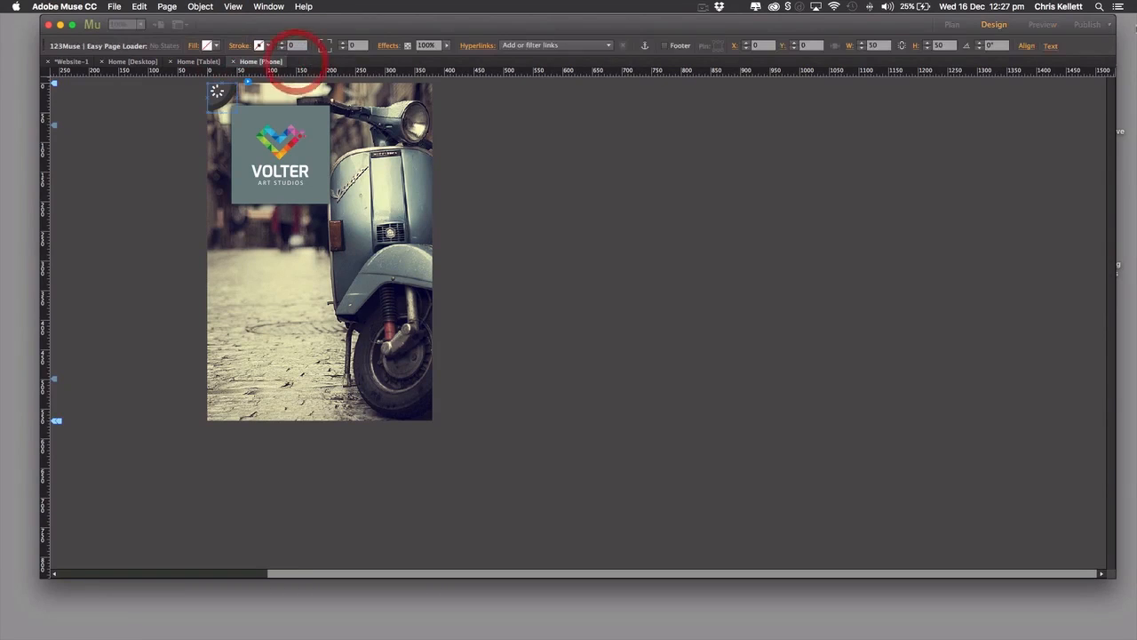
pyautogui.click(1042, 25)
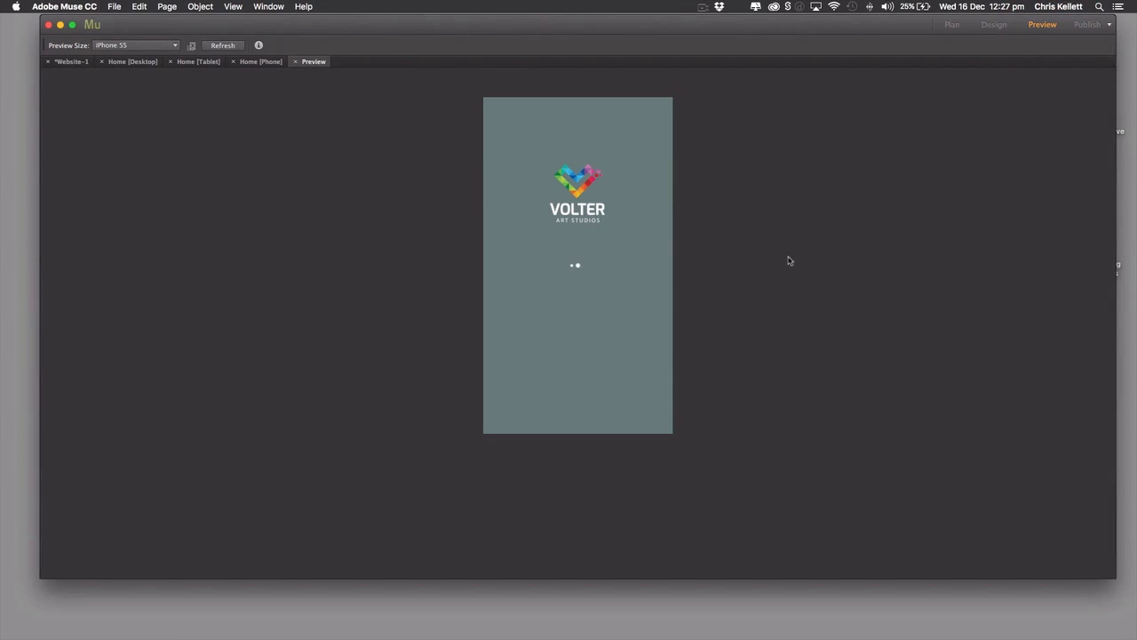
pyautogui.moveTo(775, 290)
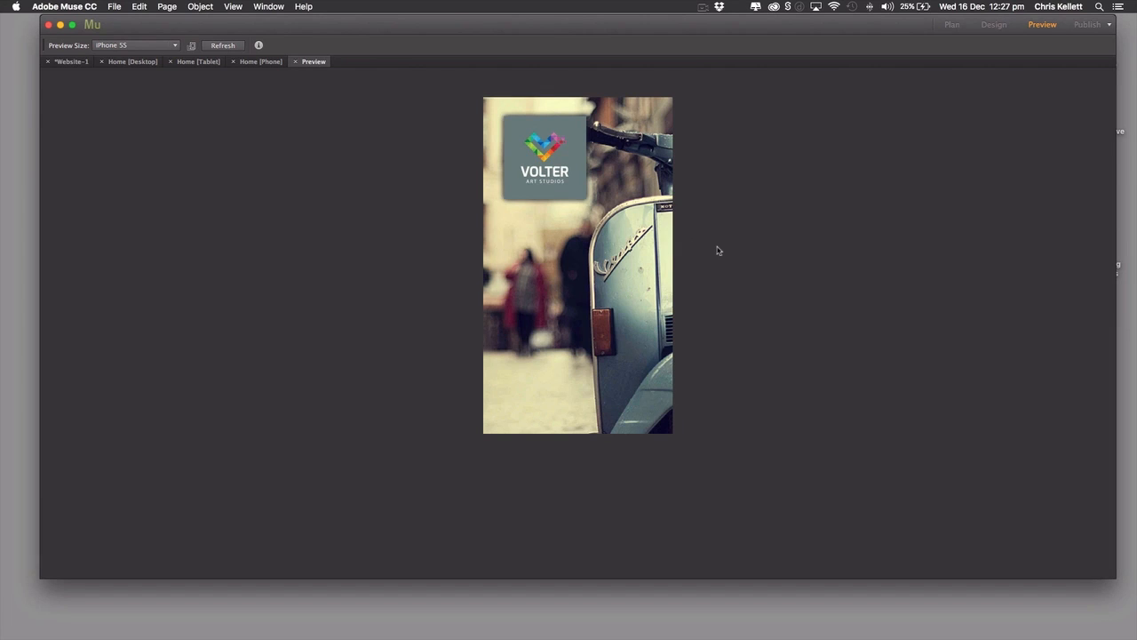
pyautogui.moveTo(721, 247)
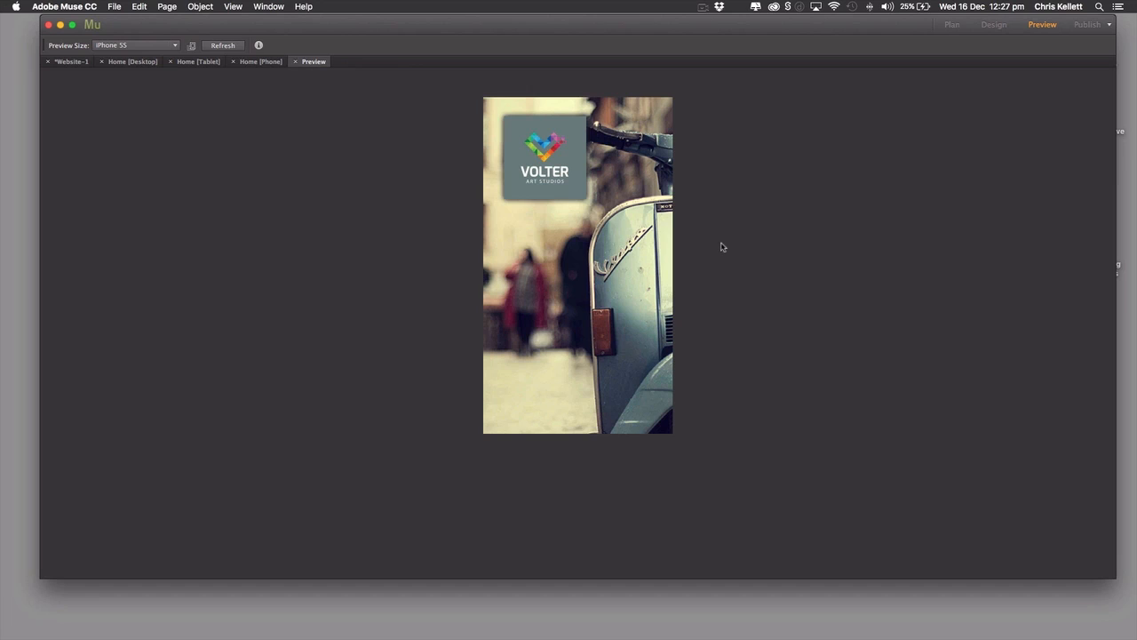